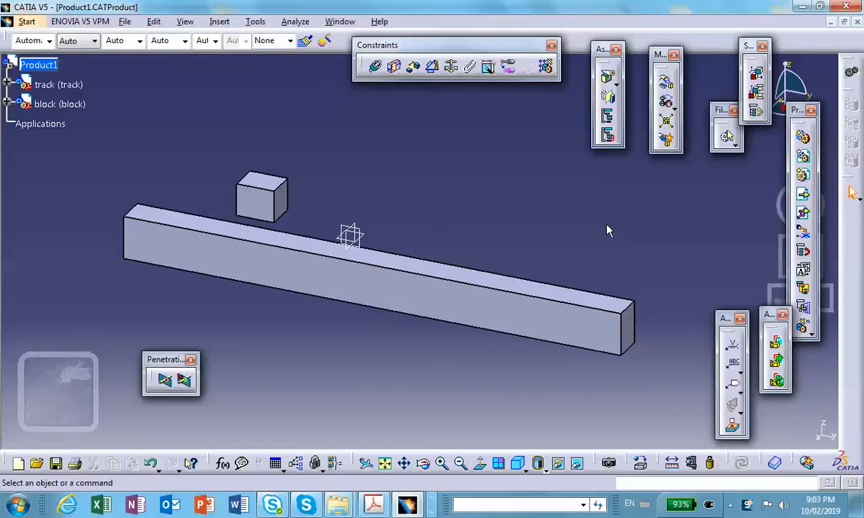
{"action": "mouse_move", "coordinate": [92, 159]}
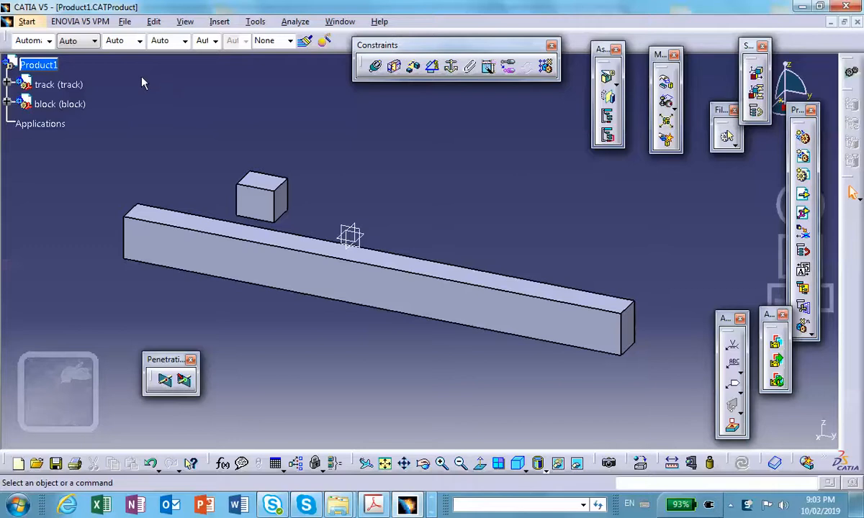
{"action": "mouse_move", "coordinate": [40, 123]}
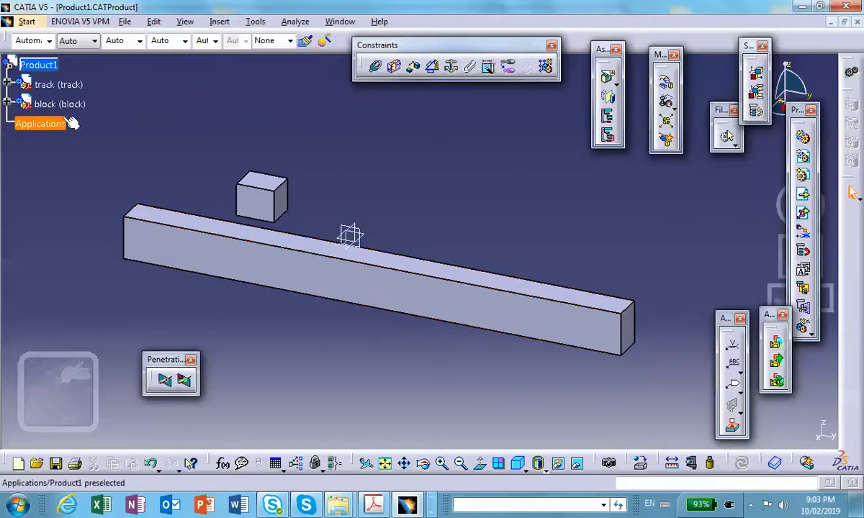
{"action": "mouse_move", "coordinate": [517, 132]}
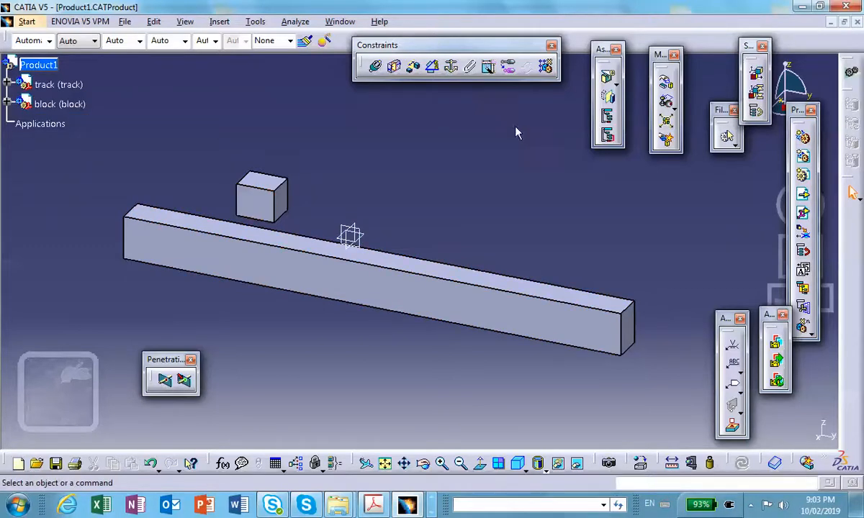
{"action": "mouse_move", "coordinate": [213, 115]}
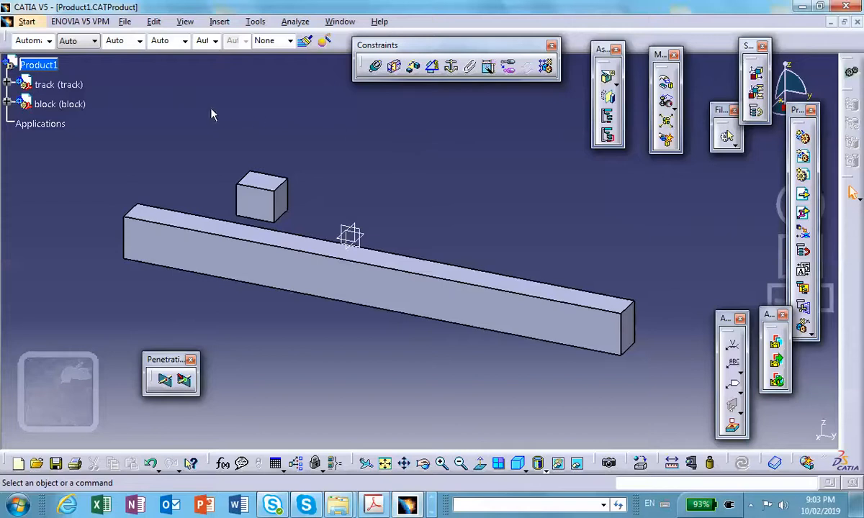
{"action": "mouse_move", "coordinate": [344, 6]}
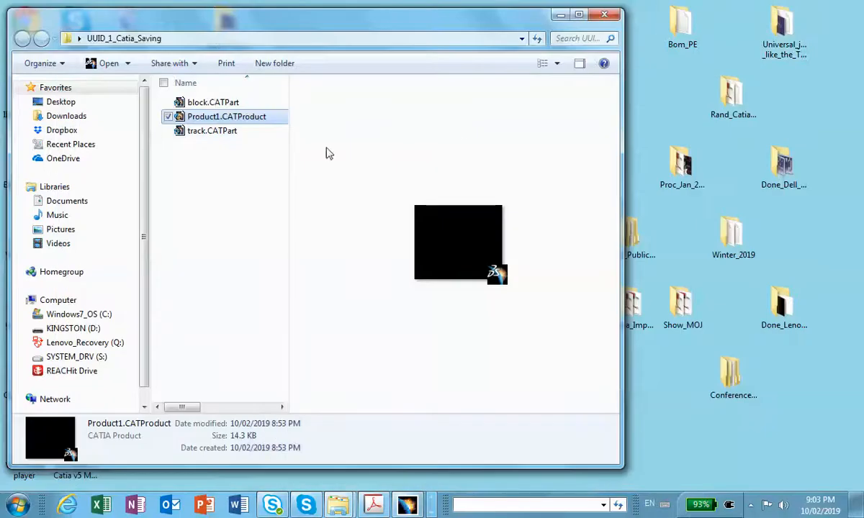
{"action": "mouse_move", "coordinate": [205, 123]}
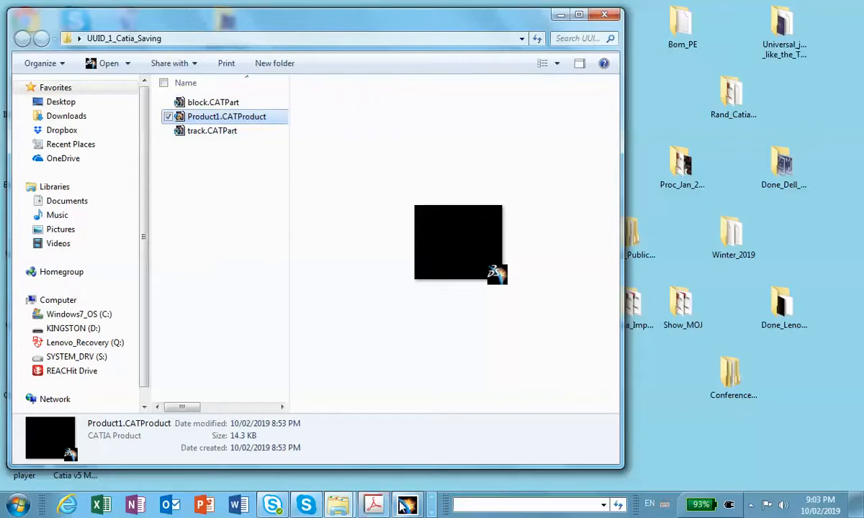
Step: Open Product1.CATProduct, then close it and dismiss the Welcome dialog
{"action": "double_click", "coordinate": [227, 116]}
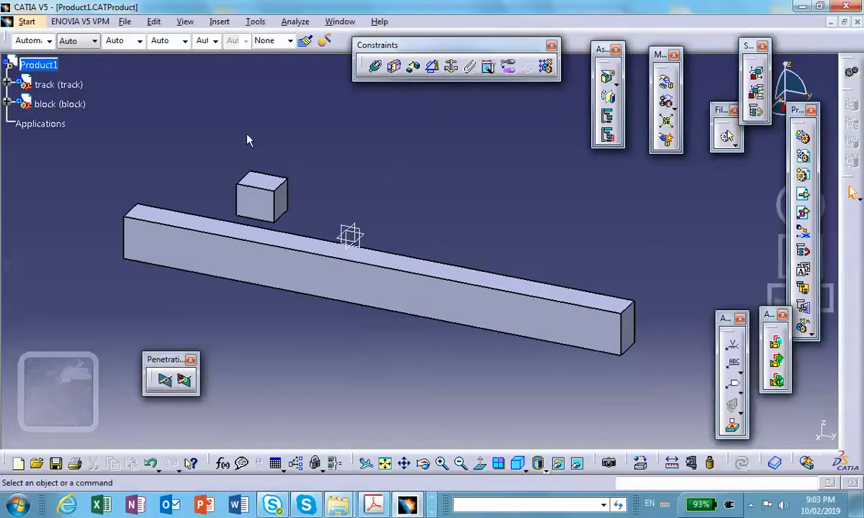
{"action": "mouse_move", "coordinate": [243, 152]}
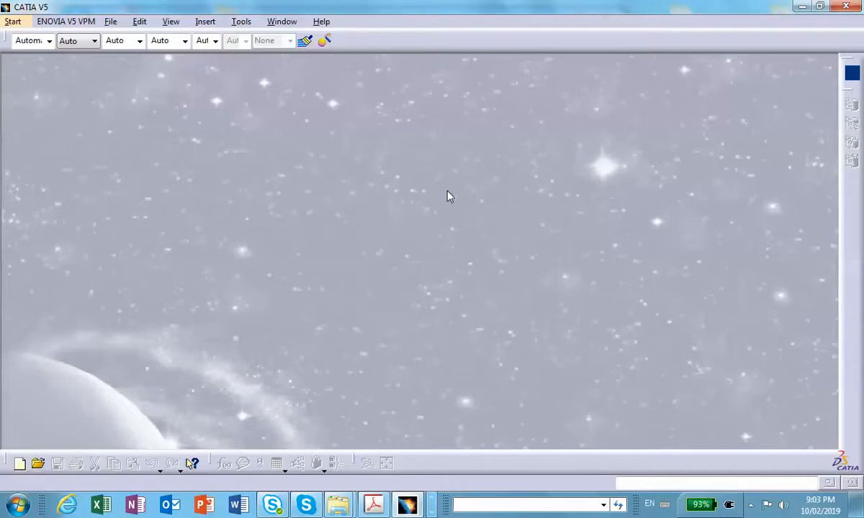
{"action": "mouse_move", "coordinate": [833, 43]}
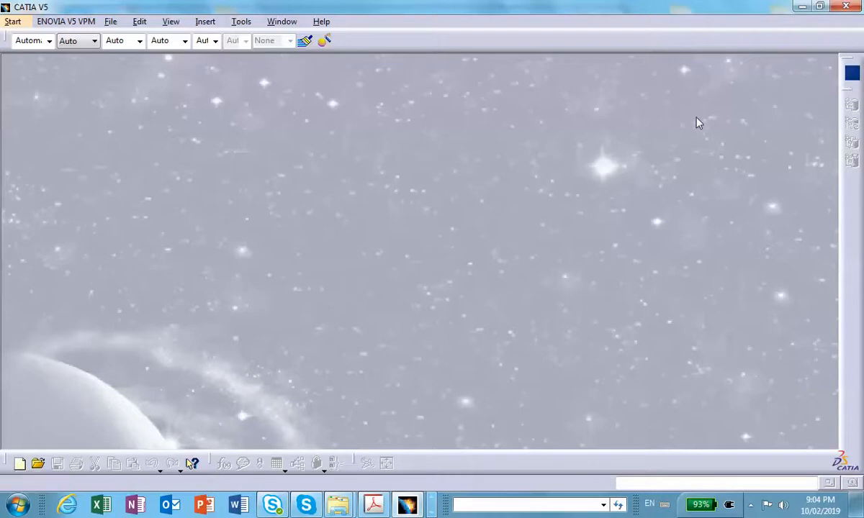
{"action": "mouse_move", "coordinate": [797, 51]}
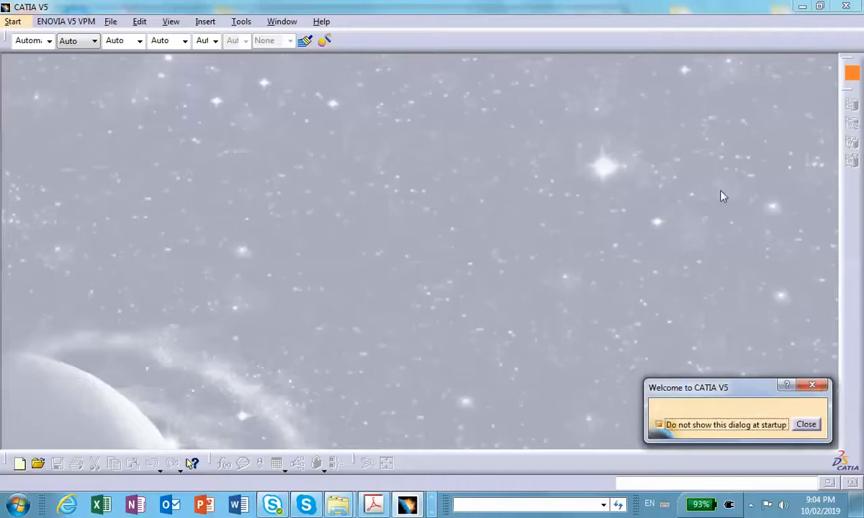
{"action": "left_click", "coordinate": [805, 424]}
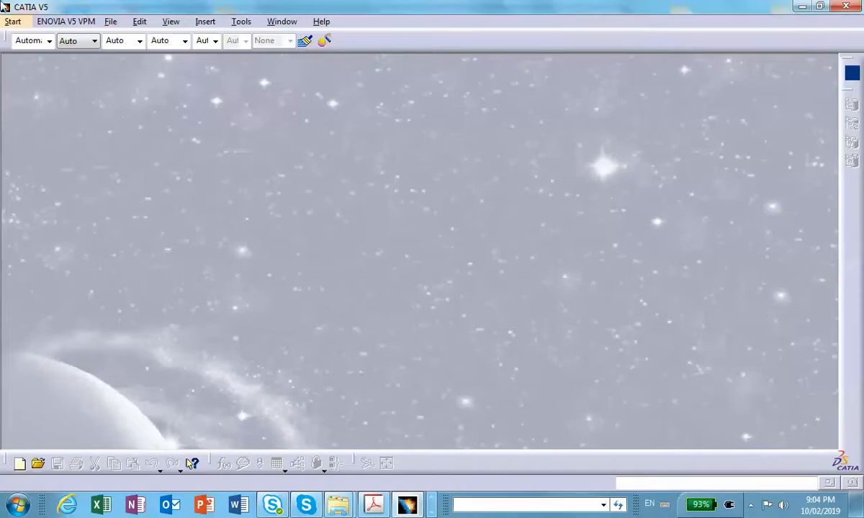
Step: Create a new Part document, accepting the default New Part settings
{"action": "left_click", "coordinate": [111, 21]}
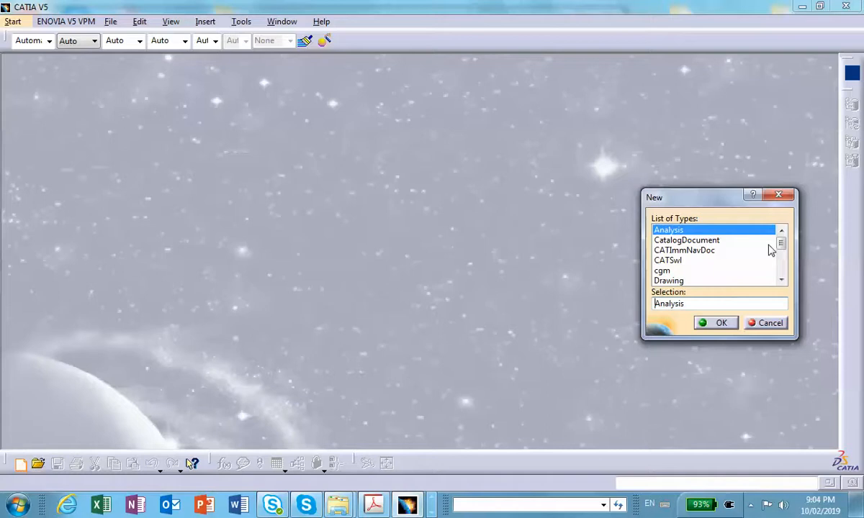
{"action": "scroll", "scroll_direction": "down", "scroll_amount": 3}
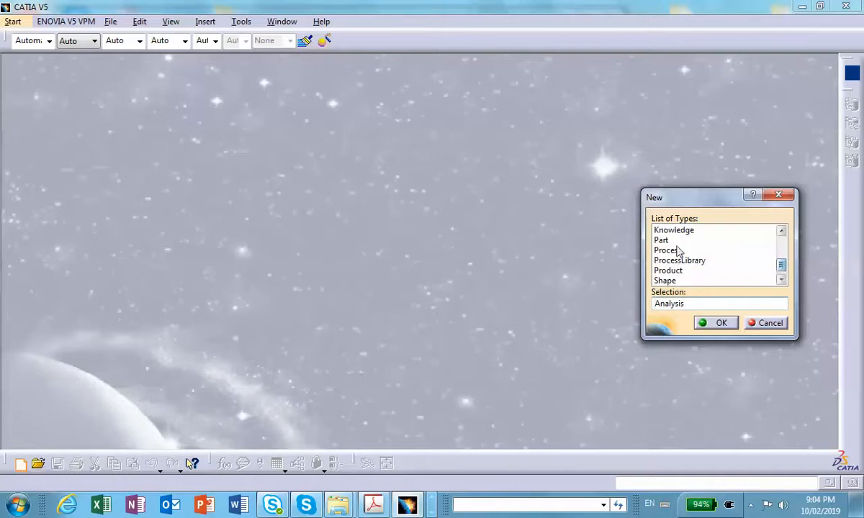
{"action": "left_click", "coordinate": [661, 229]}
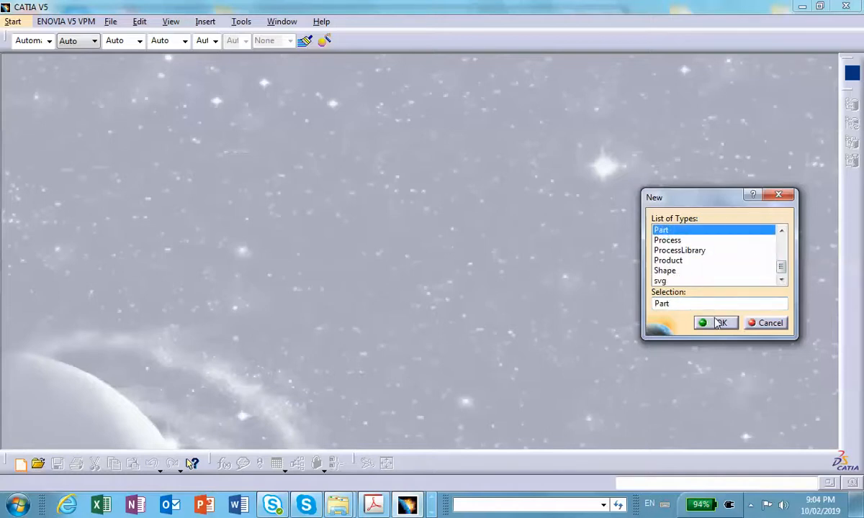
{"action": "left_click", "coordinate": [720, 323]}
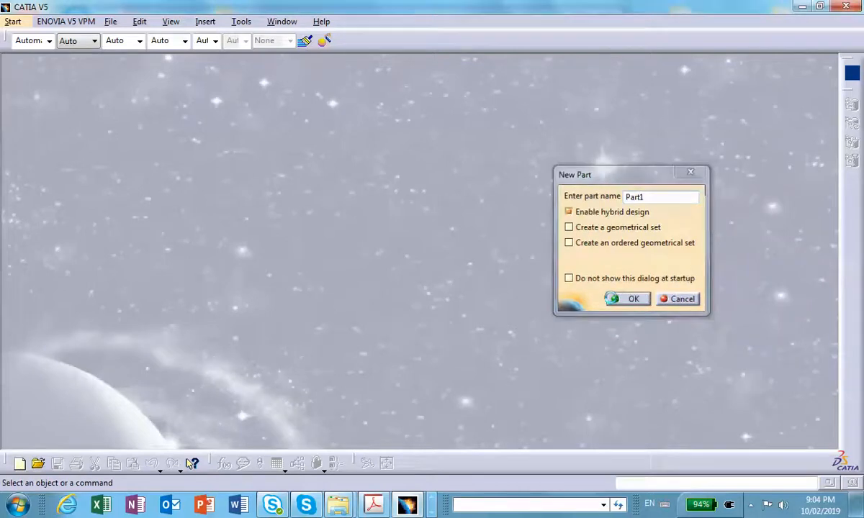
{"action": "left_click", "coordinate": [633, 299]}
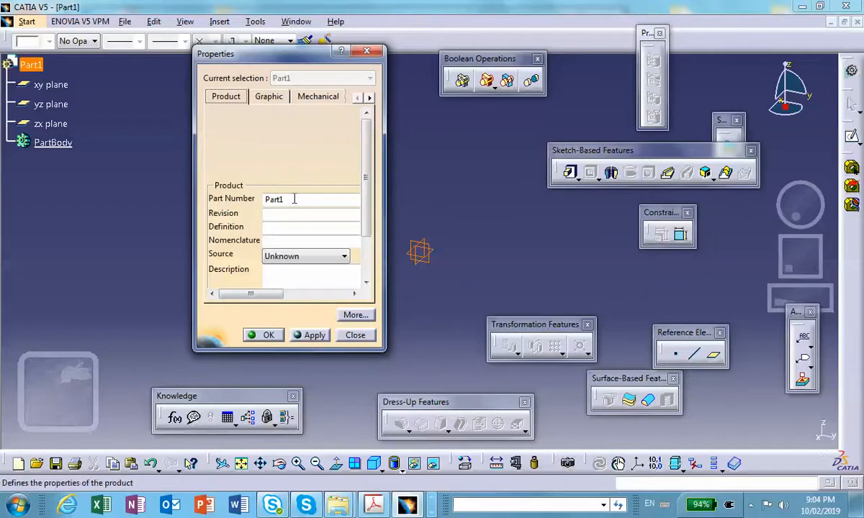
Step: Set the part number to 'track'
{"action": "type", "text": "tr"}
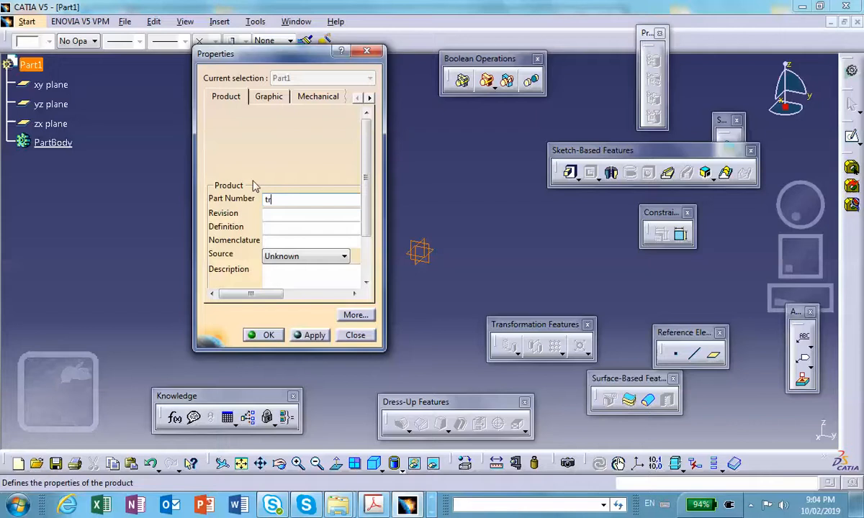
{"action": "type", "text": "rack"}
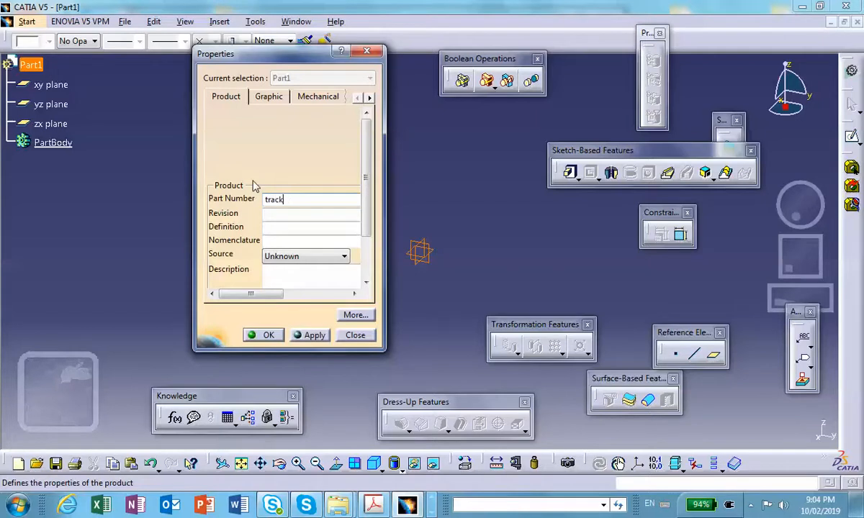
{"action": "left_click", "coordinate": [269, 335]}
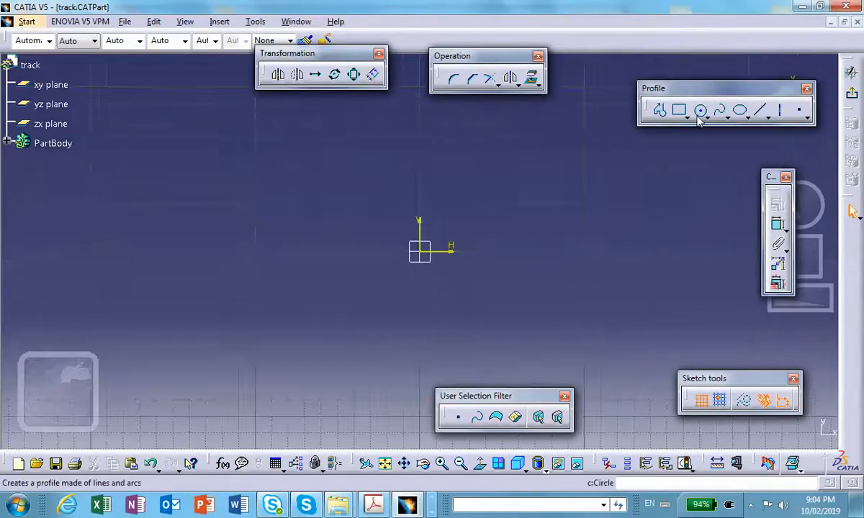
Step: Sketch a circle and pad it into a solid disc
{"action": "left_click", "coordinate": [700, 110]}
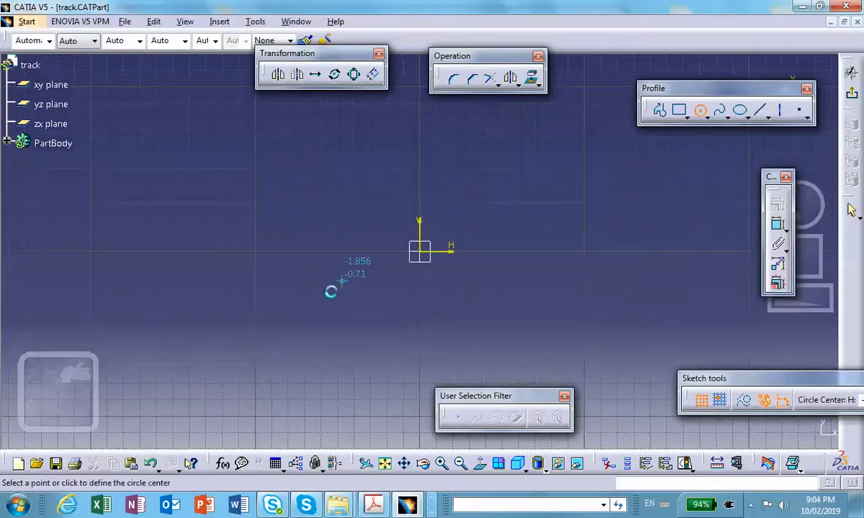
{"action": "left_click", "coordinate": [330, 291]}
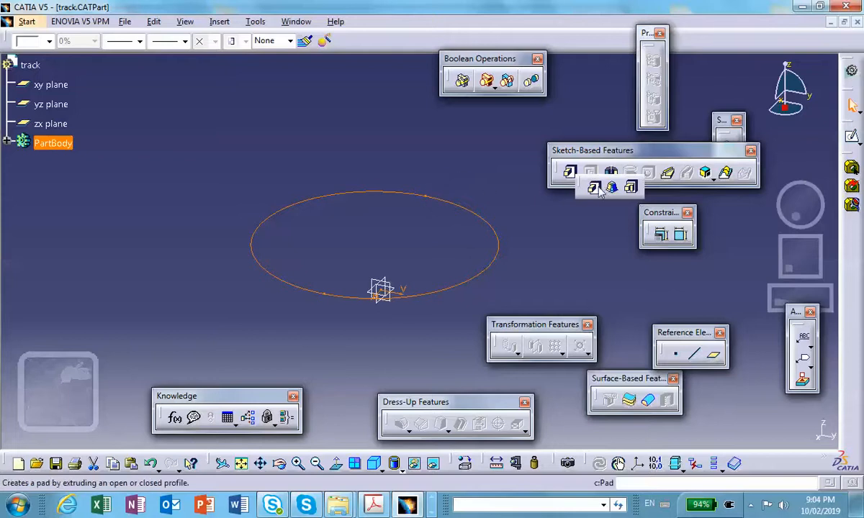
{"action": "left_click", "coordinate": [570, 173]}
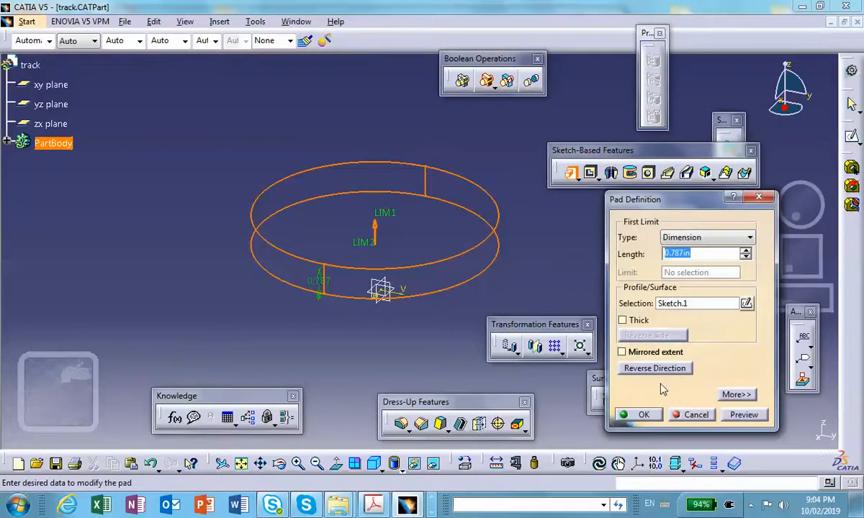
{"action": "left_click", "coordinate": [643, 414]}
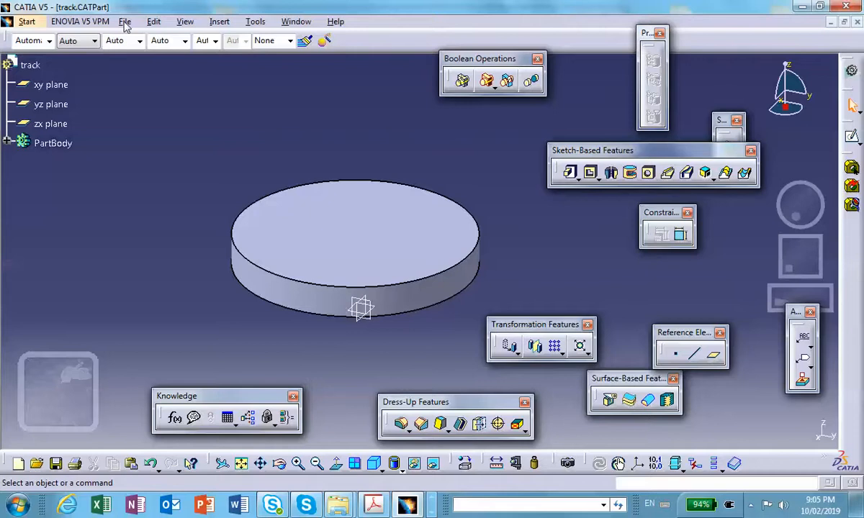
Step: Save track.CATPart into UUID_1_Catia_Saving via Save Management, overwriting the existing file
{"action": "left_click", "coordinate": [124, 20]}
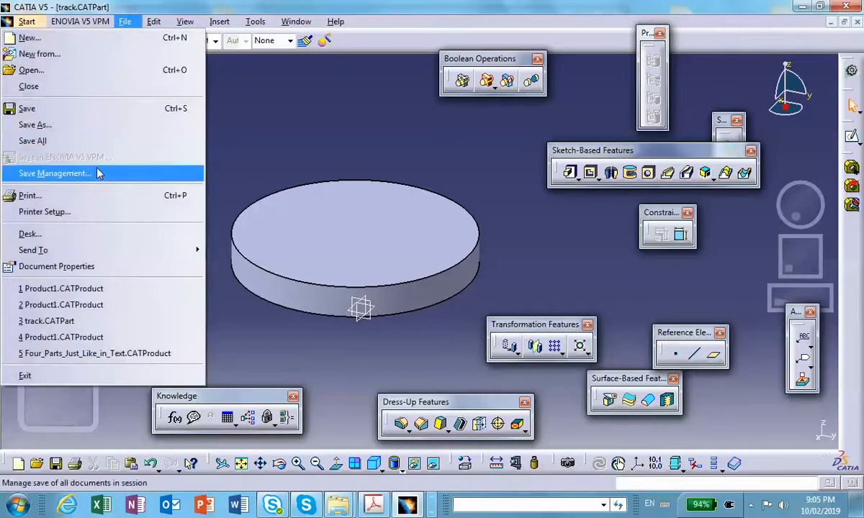
{"action": "left_click", "coordinate": [54, 173]}
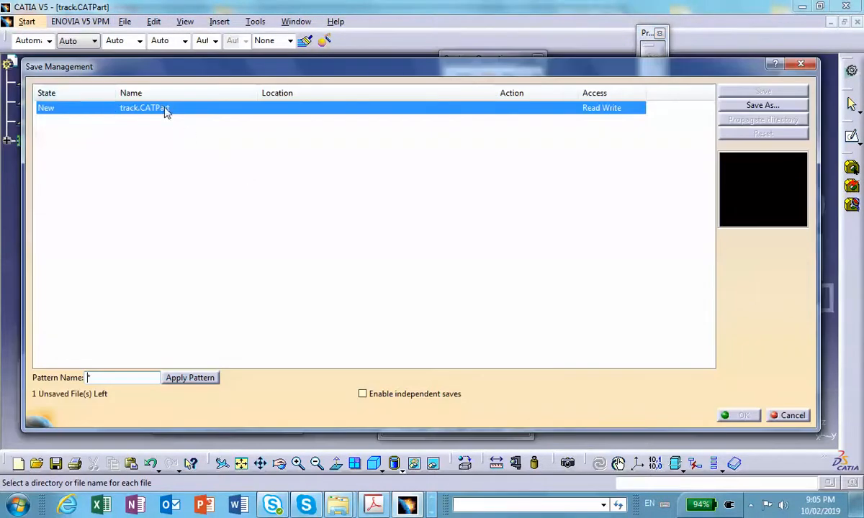
{"action": "left_click", "coordinate": [762, 105]}
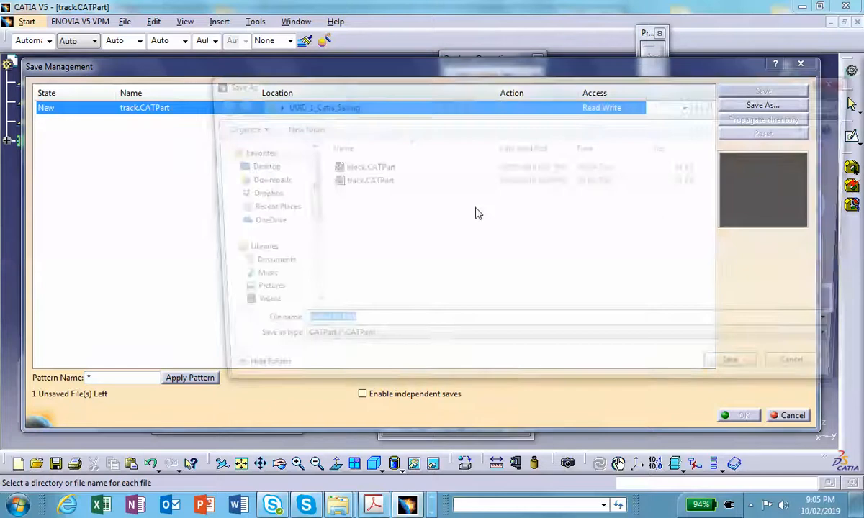
{"action": "left_click", "coordinate": [762, 106]}
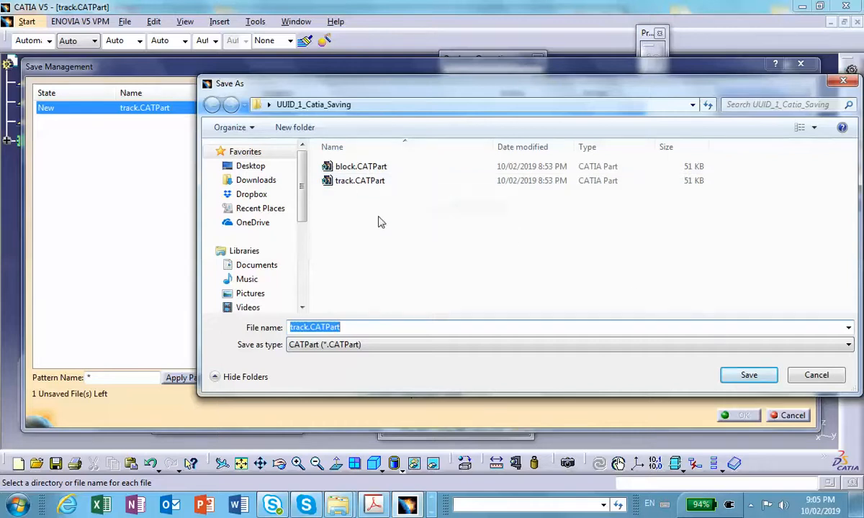
{"action": "mouse_move", "coordinate": [359, 181]}
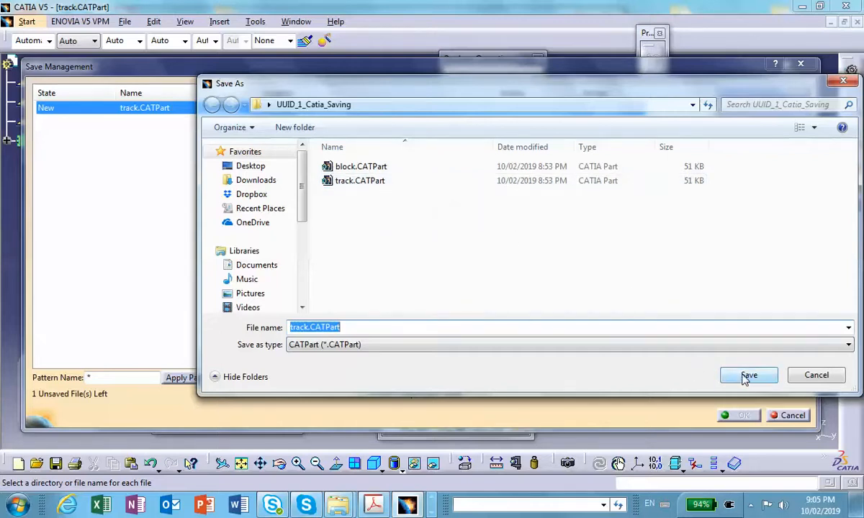
{"action": "left_click", "coordinate": [749, 375]}
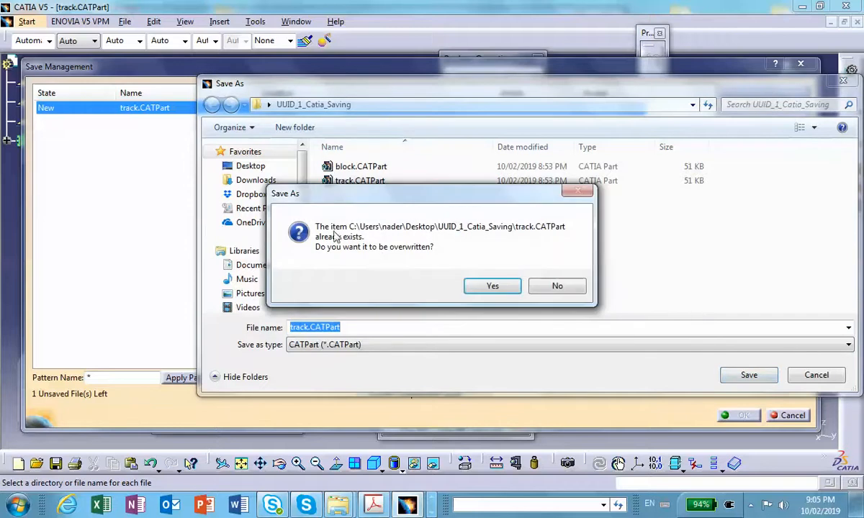
{"action": "mouse_move", "coordinate": [384, 261]}
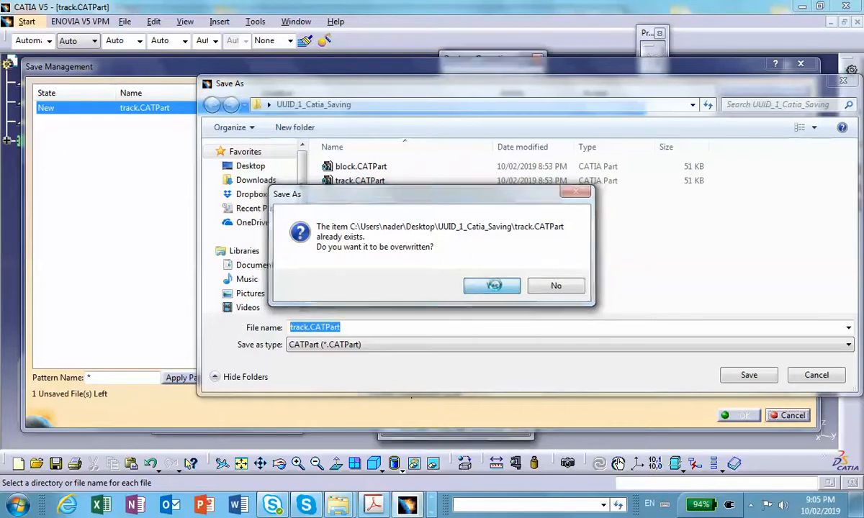
{"action": "left_click", "coordinate": [492, 285]}
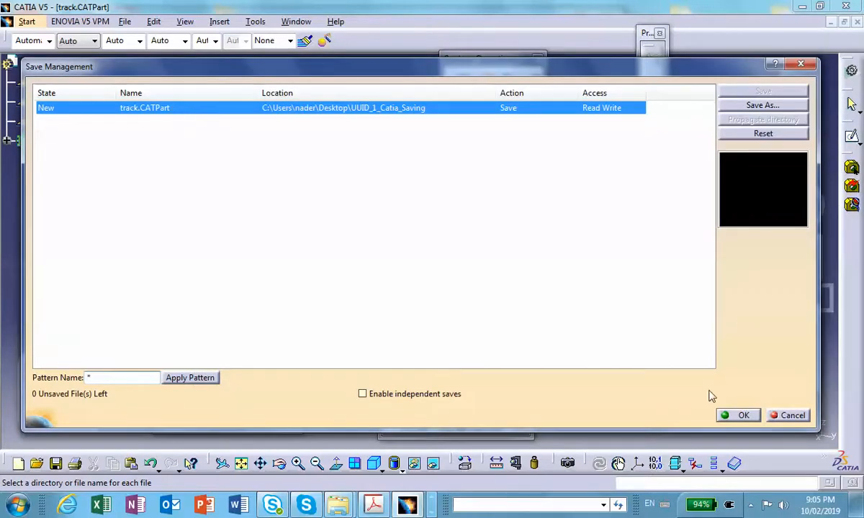
Step: Close Save Management and compare track.CATPart (9:05 PM) with block.CATPart in Explorer
{"action": "left_click", "coordinate": [744, 415]}
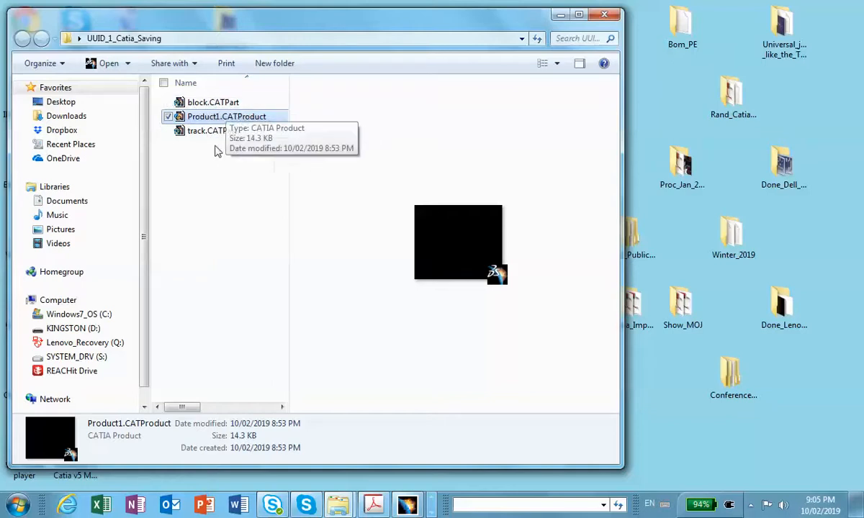
{"action": "mouse_move", "coordinate": [226, 145]}
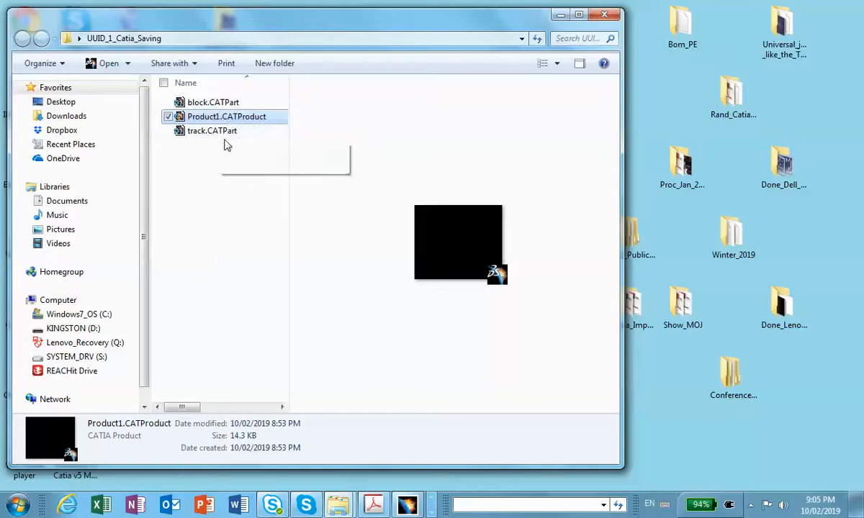
{"action": "left_click", "coordinate": [212, 131]}
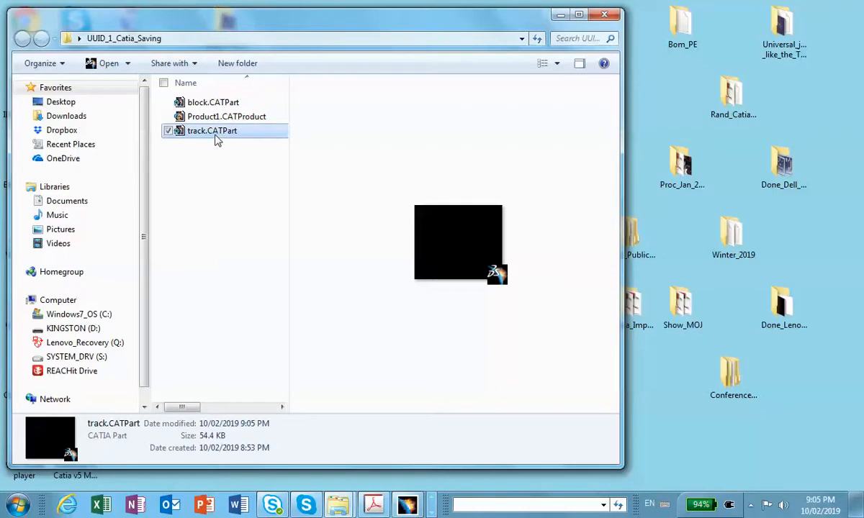
{"action": "left_click", "coordinate": [213, 102]}
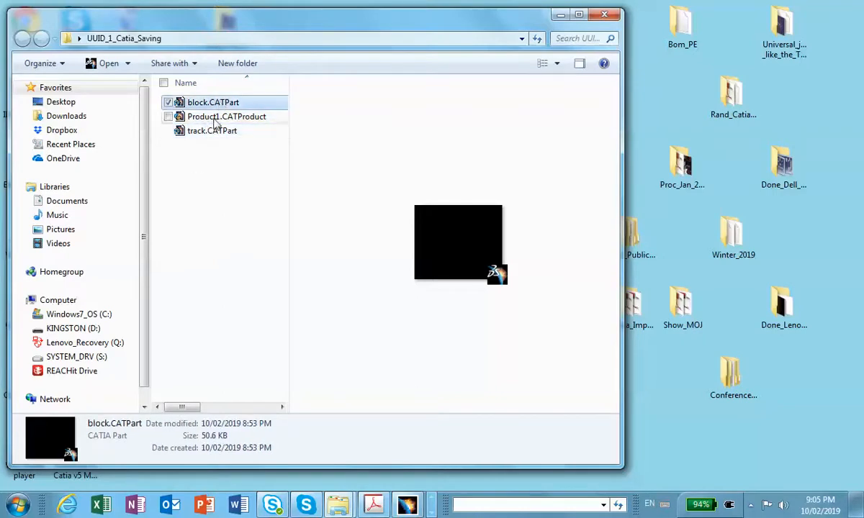
{"action": "mouse_move", "coordinate": [227, 116]}
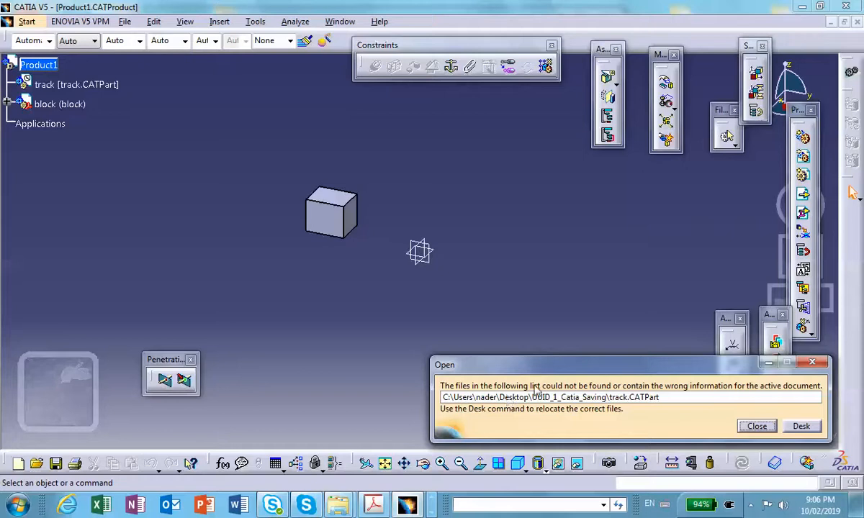
{"action": "mouse_move", "coordinate": [590, 396]}
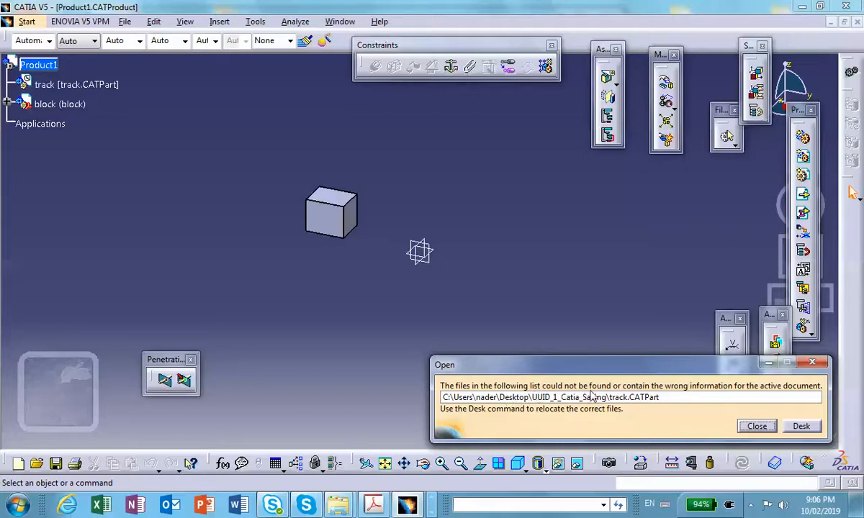
{"action": "mouse_move", "coordinate": [776, 381]}
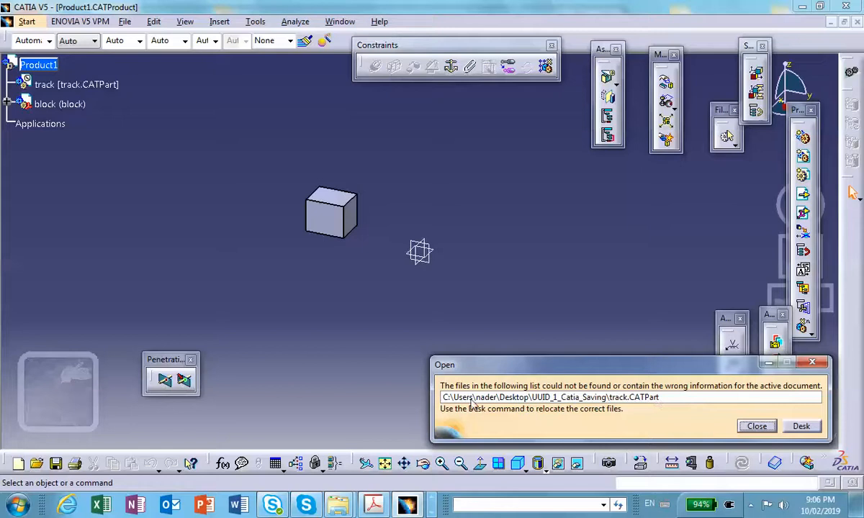
{"action": "mouse_move", "coordinate": [541, 407]}
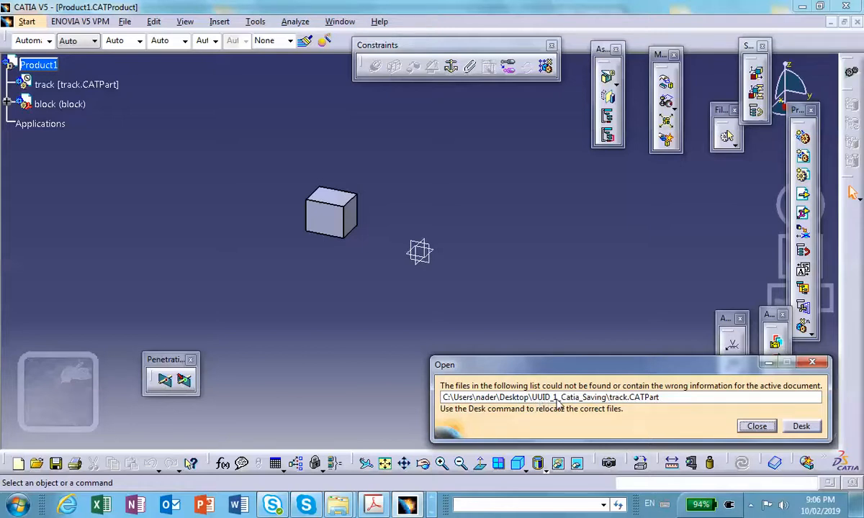
{"action": "mouse_move", "coordinate": [121, 165]}
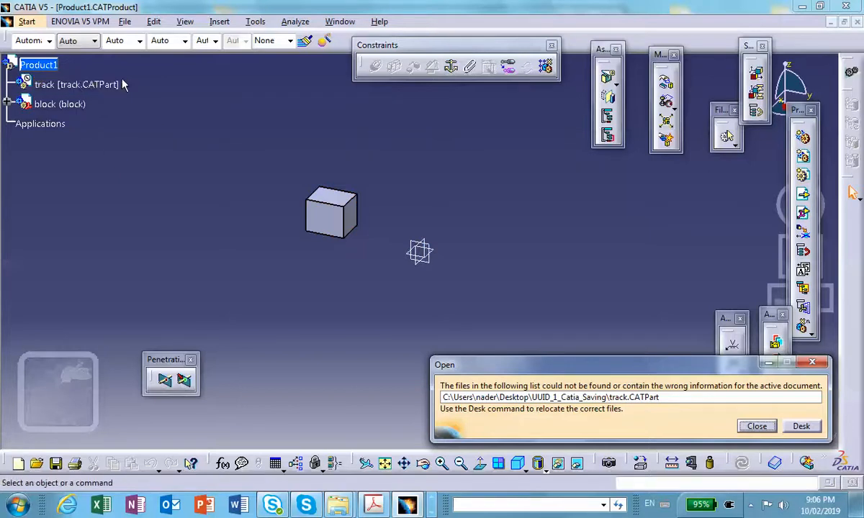
{"action": "mouse_move", "coordinate": [245, 151]}
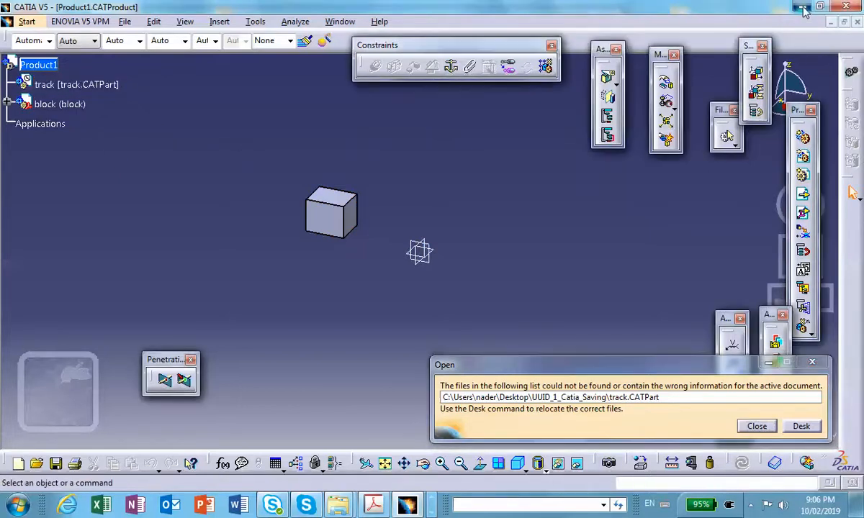
Step: Reopen Product1 and close the warning that track.CATPart cannot be found
{"action": "left_click", "coordinate": [804, 7]}
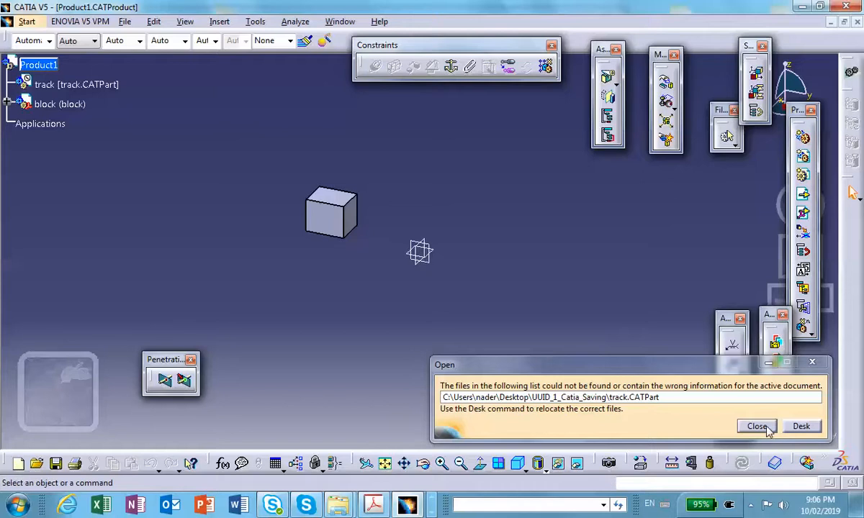
{"action": "left_click", "coordinate": [757, 427]}
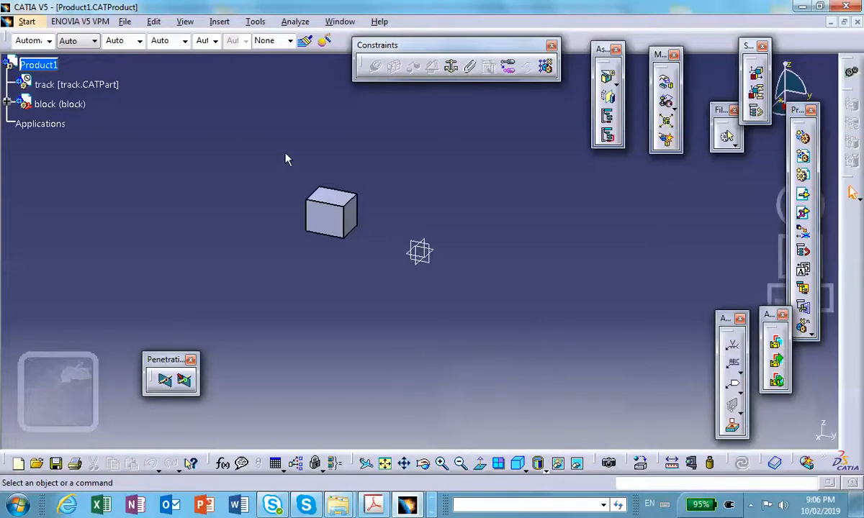
Step: Open Edit > Links to view Product1's track and block link statuses
{"action": "left_click", "coordinate": [153, 20]}
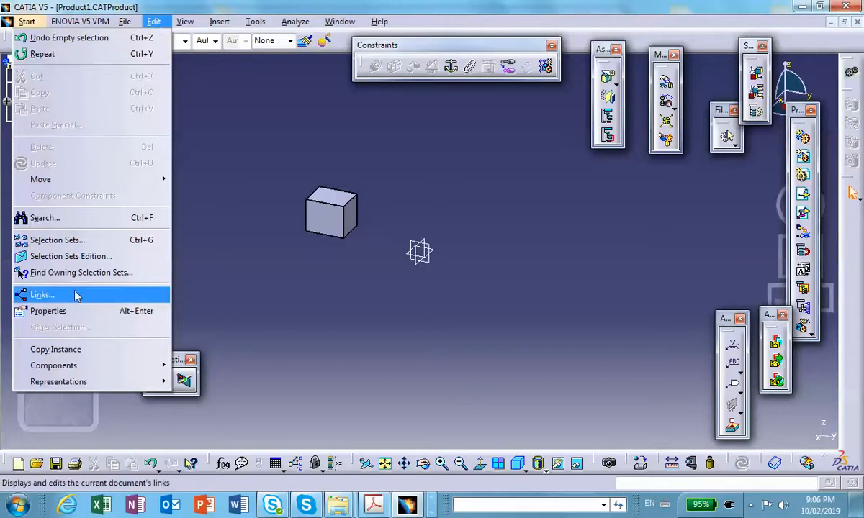
{"action": "left_click", "coordinate": [42, 294]}
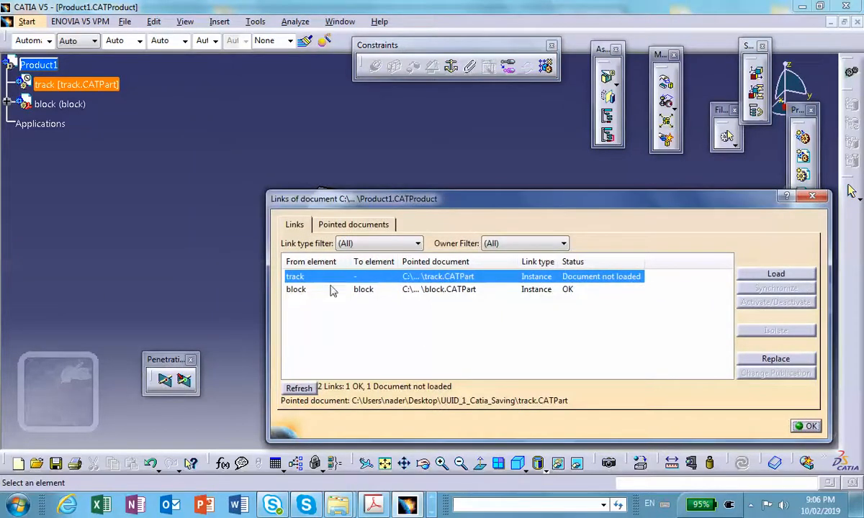
{"action": "mouse_move", "coordinate": [616, 282]}
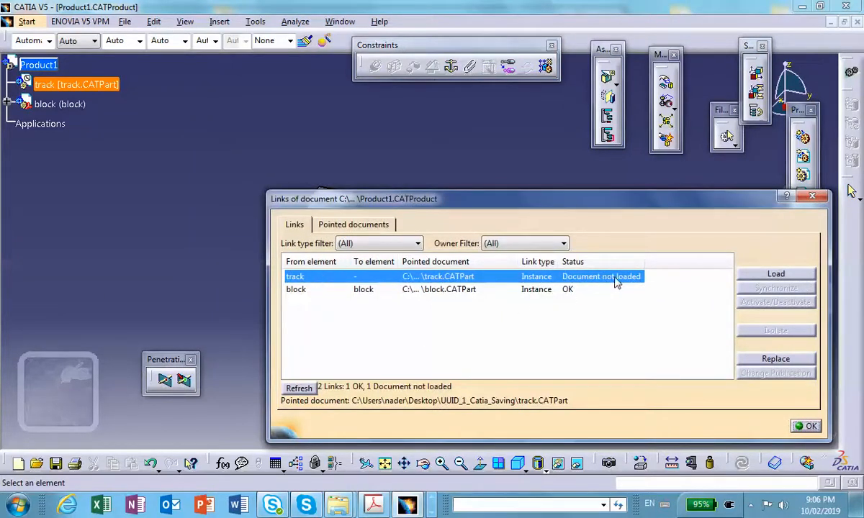
{"action": "mouse_move", "coordinate": [623, 284]}
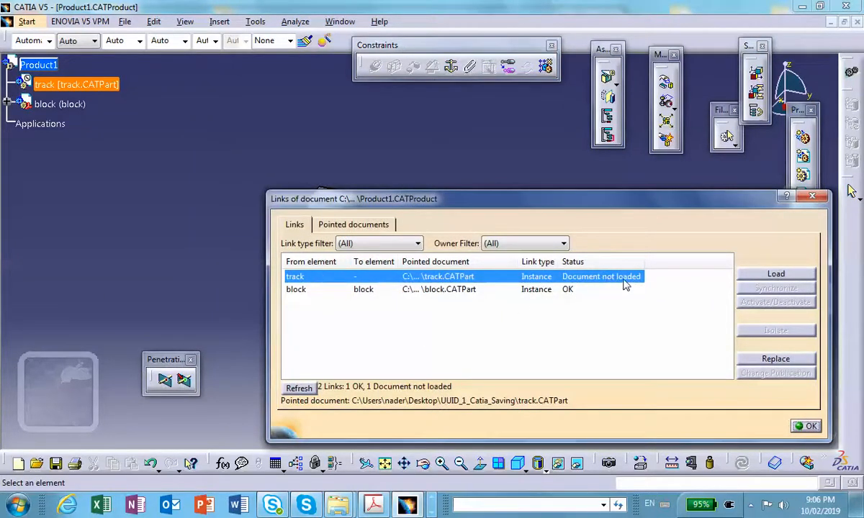
{"action": "mouse_move", "coordinate": [776, 368]}
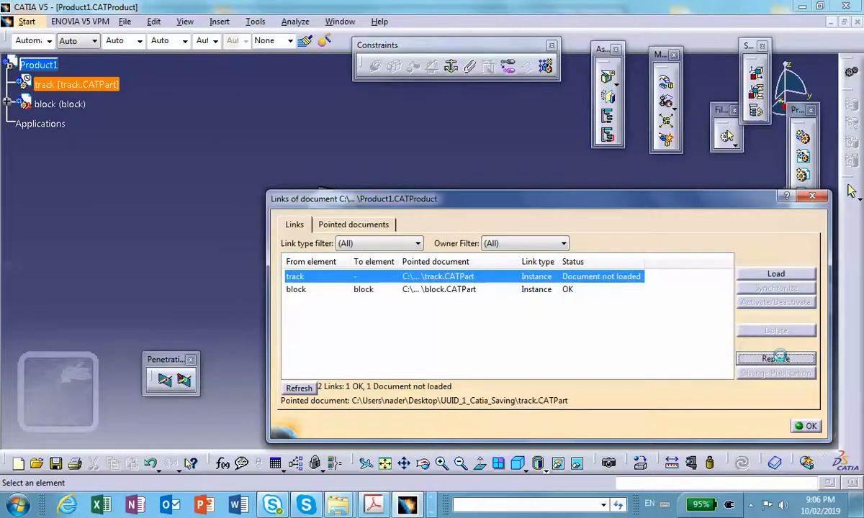
Step: Replace the broken track link with track.CATPart and accept the links
{"action": "left_click", "coordinate": [775, 273]}
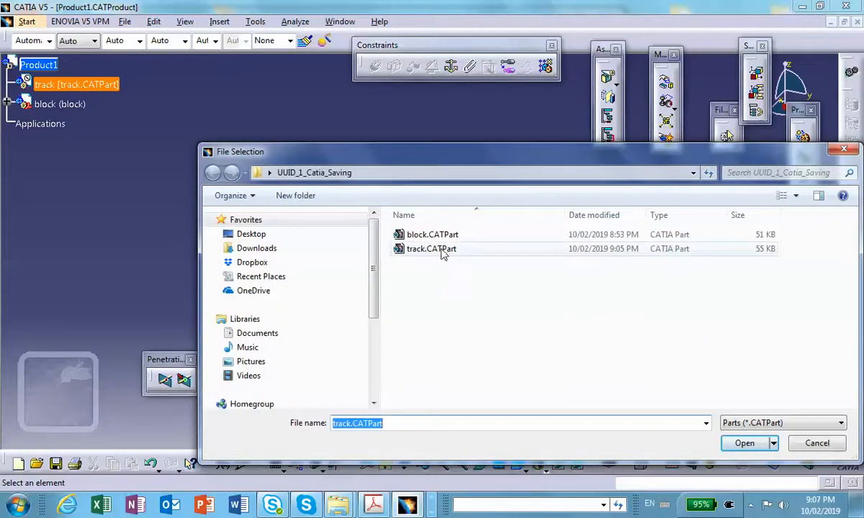
{"action": "mouse_move", "coordinate": [432, 248]}
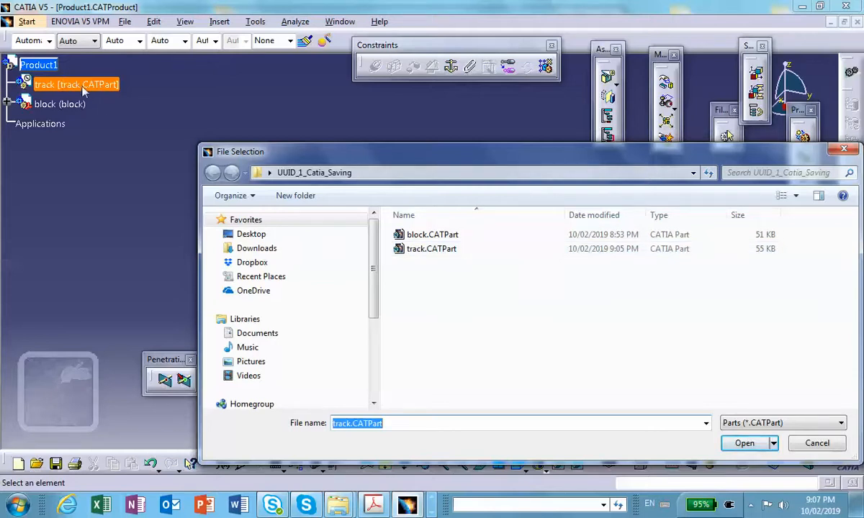
{"action": "mouse_move", "coordinate": [432, 248]}
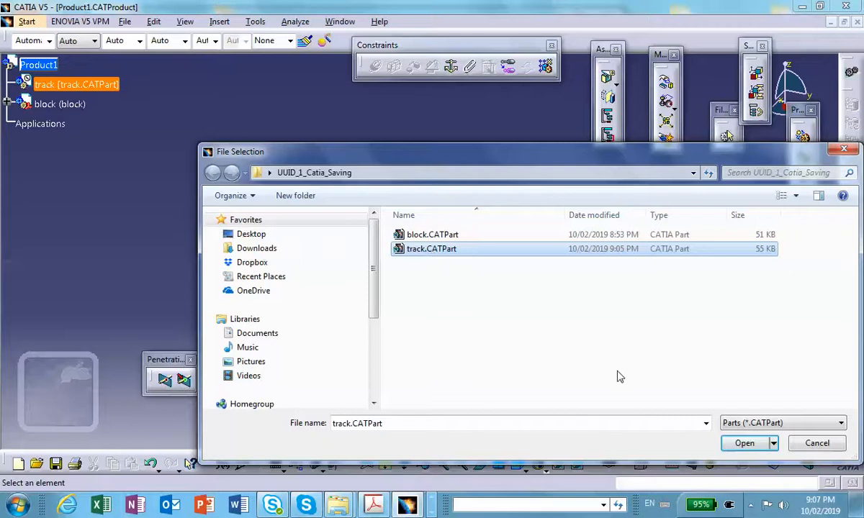
{"action": "left_click", "coordinate": [744, 443]}
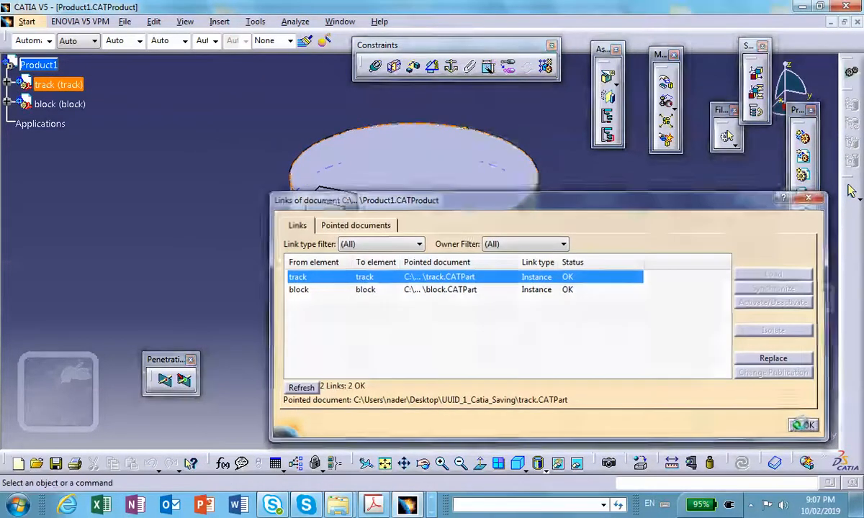
{"action": "left_click", "coordinate": [810, 425]}
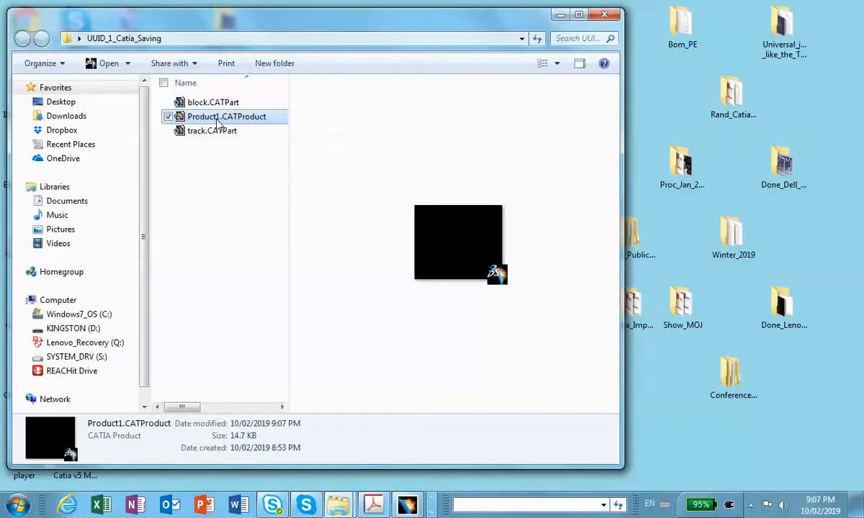
Step: Double-click Product1.CATProduct in UUID_1_Catia_Saving to reopen it
{"action": "double_click", "coordinate": [227, 116]}
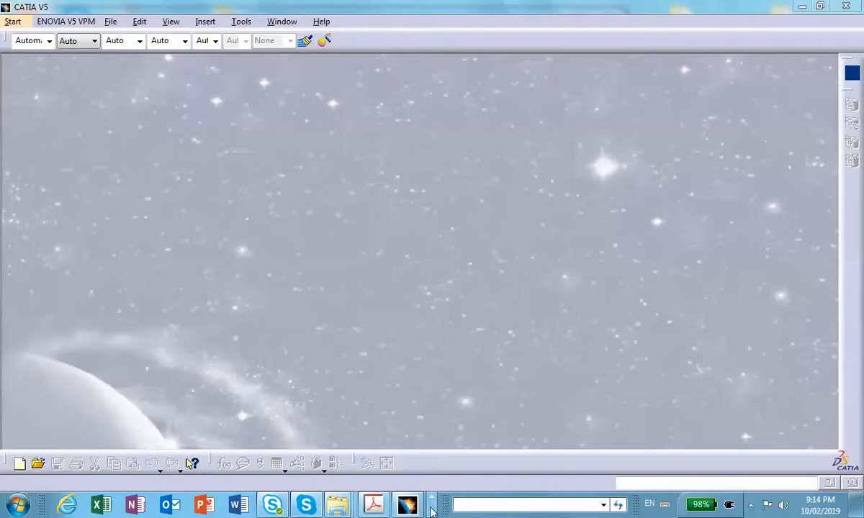
{"action": "mouse_move", "coordinate": [464, 235]}
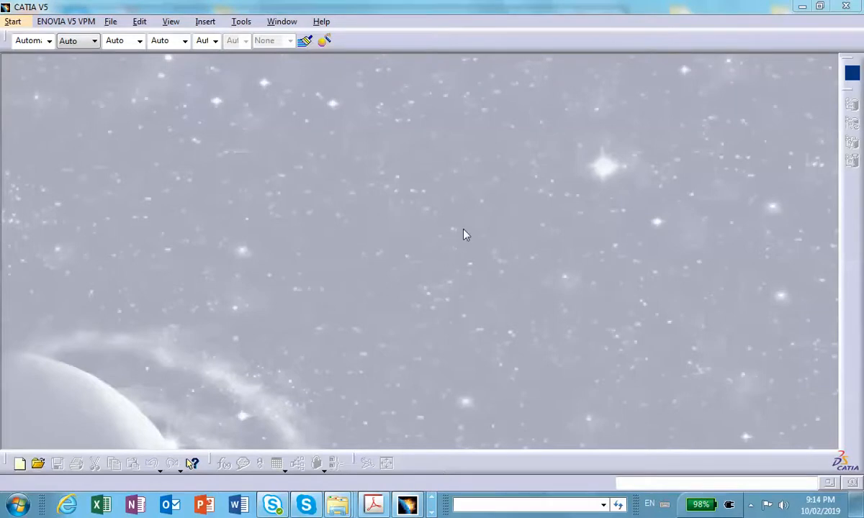